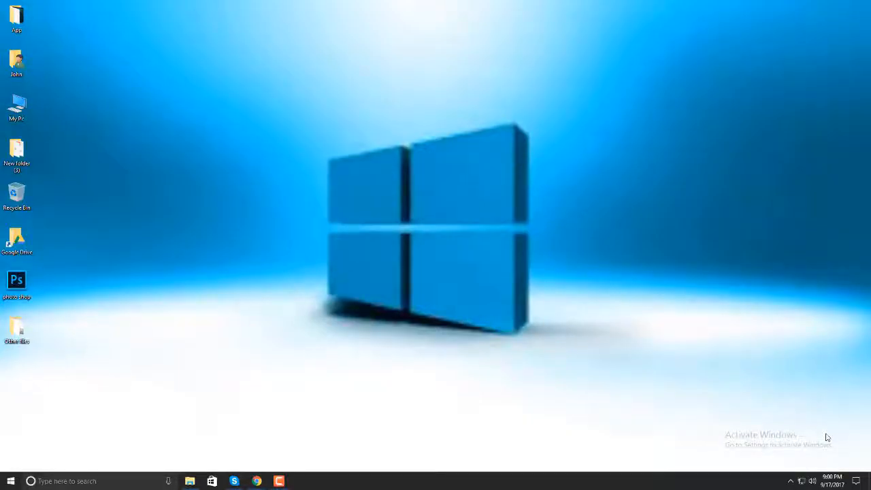
{"action": "mouse_move", "coordinate": [711, 403]}
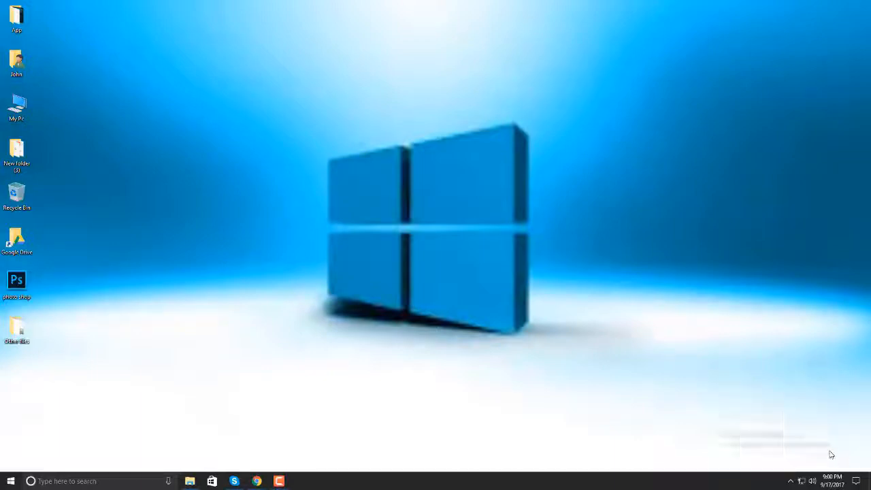
{"action": "mouse_move", "coordinate": [3, 443]}
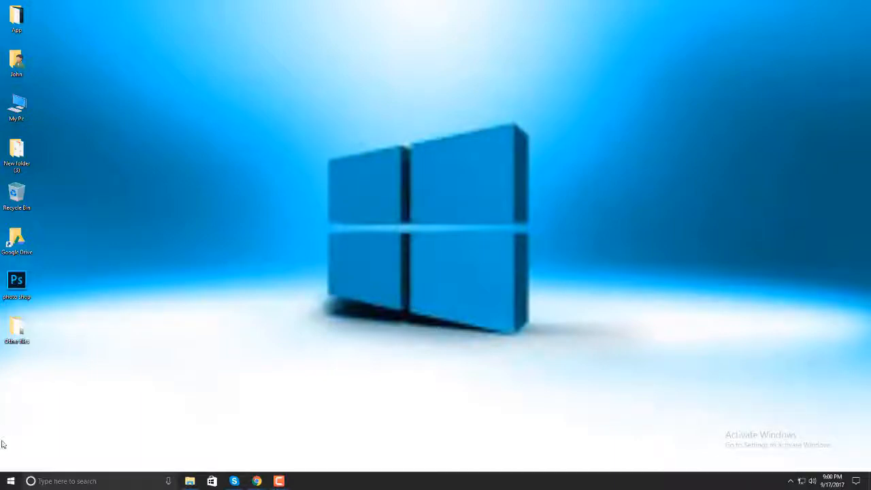
{"action": "left_click", "coordinate": [10, 482]}
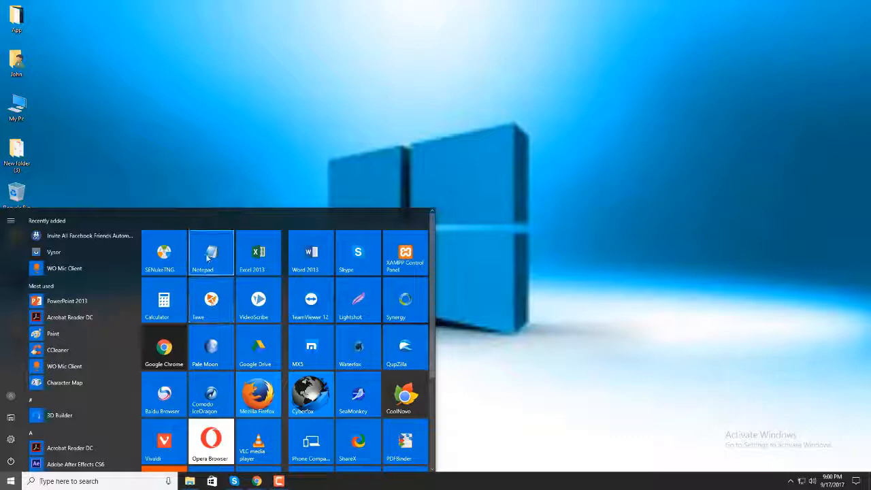
{"action": "left_click", "coordinate": [211, 252]}
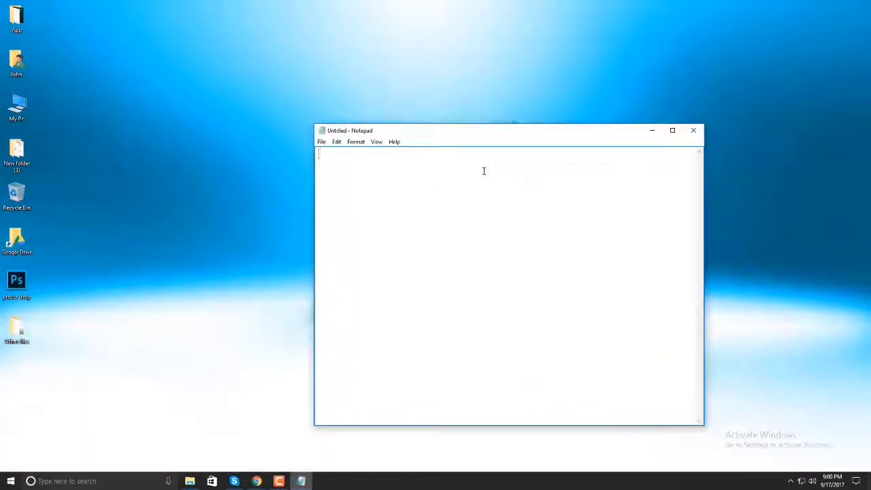
{"action": "type", "text": "@"}
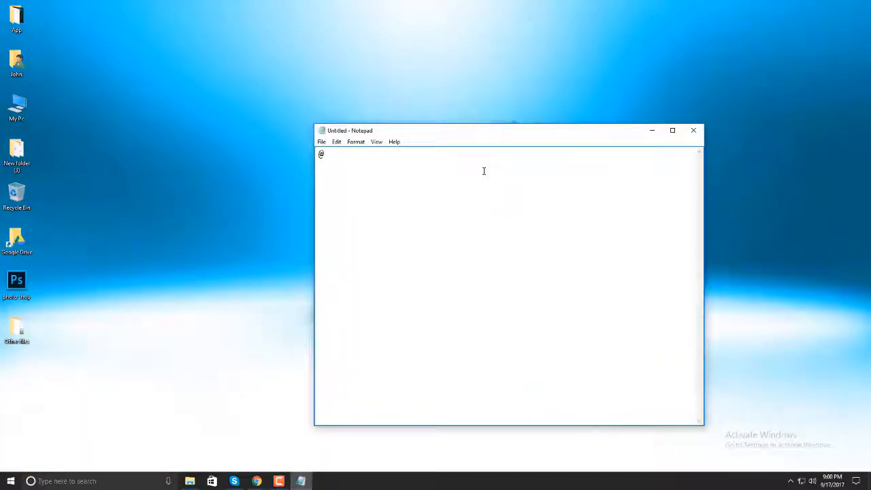
{"action": "type", "text": "echo"}
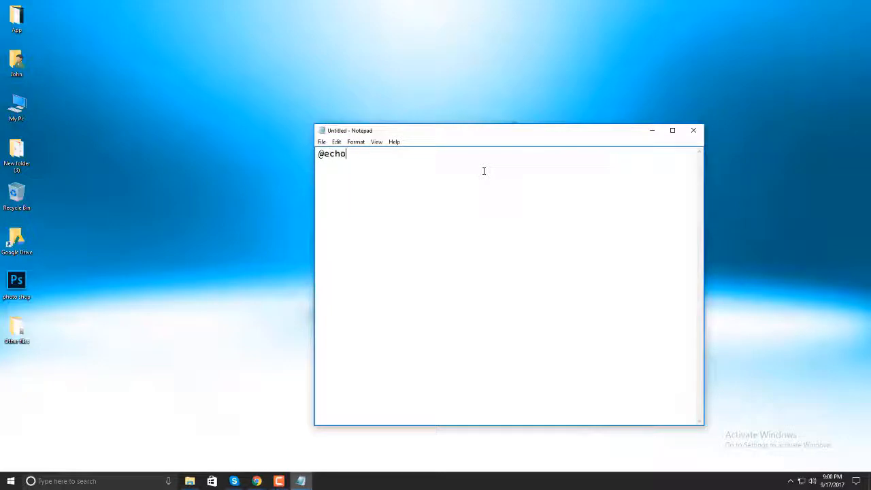
{"action": "type", "text": "off"}
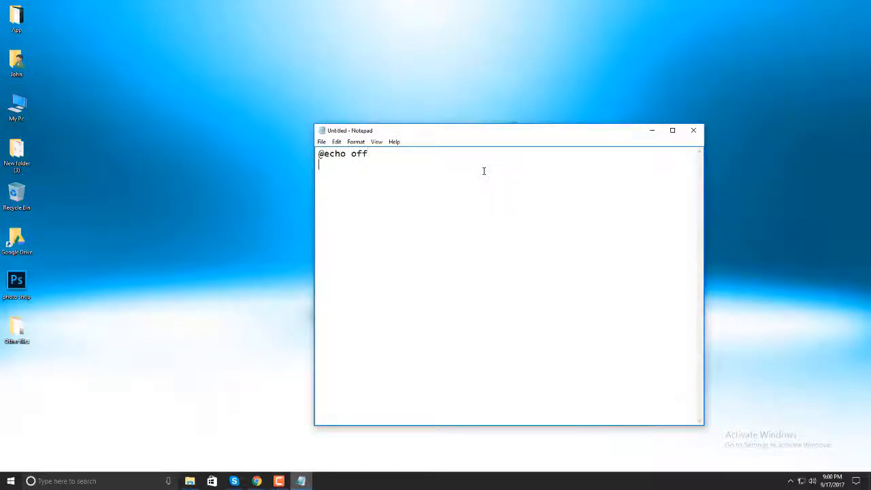
Add the line taskkill /F /IM explorer.exe below it
{"action": "type", "text": "task"}
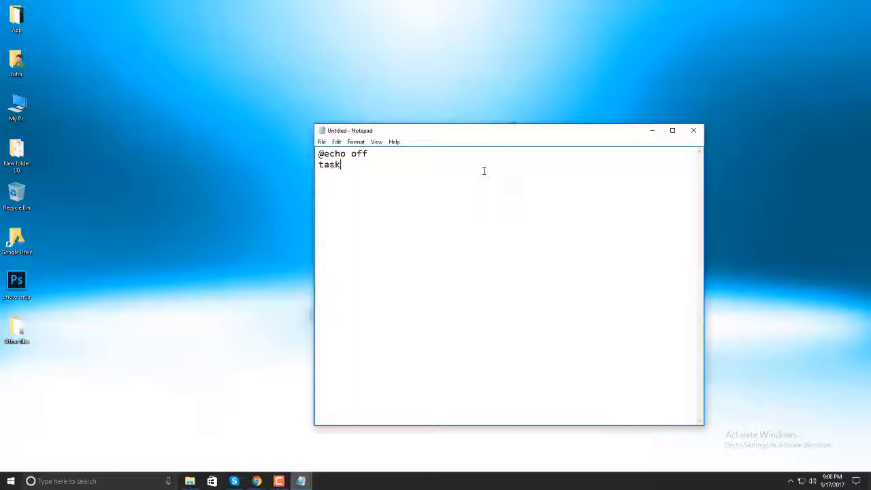
{"action": "type", "text": "kill /"}
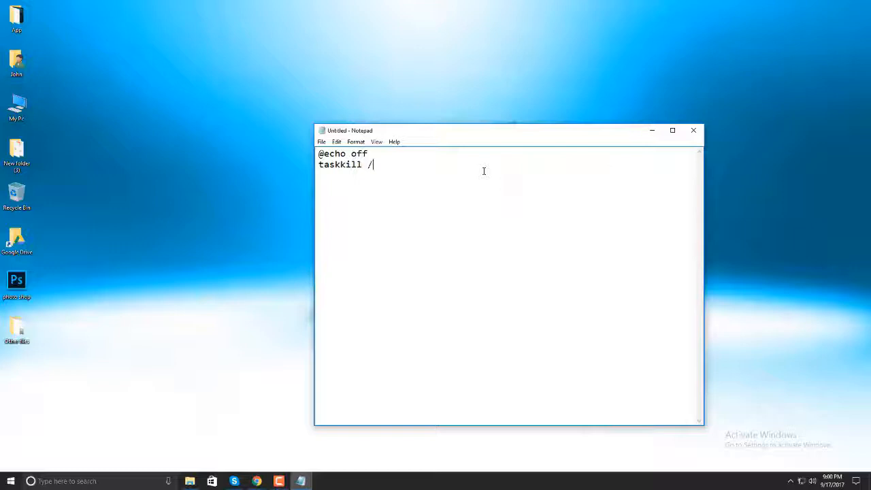
{"action": "type", "text": "F"}
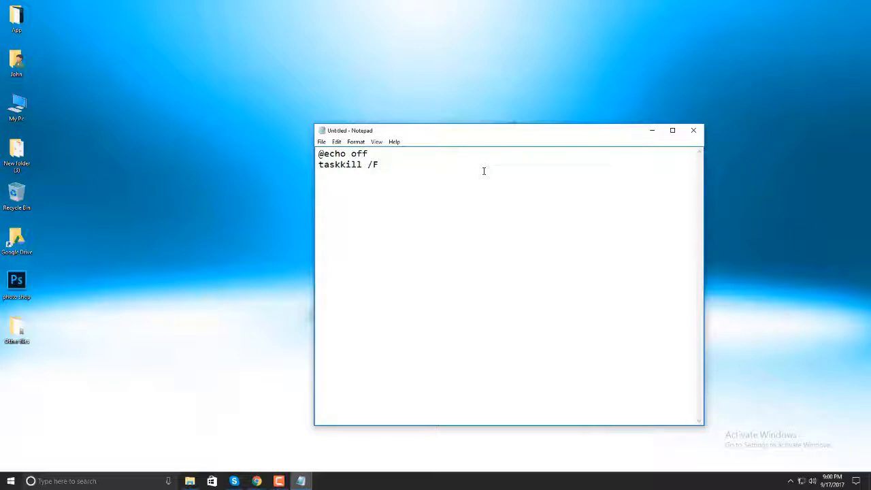
{"action": "type", "text": "/I"}
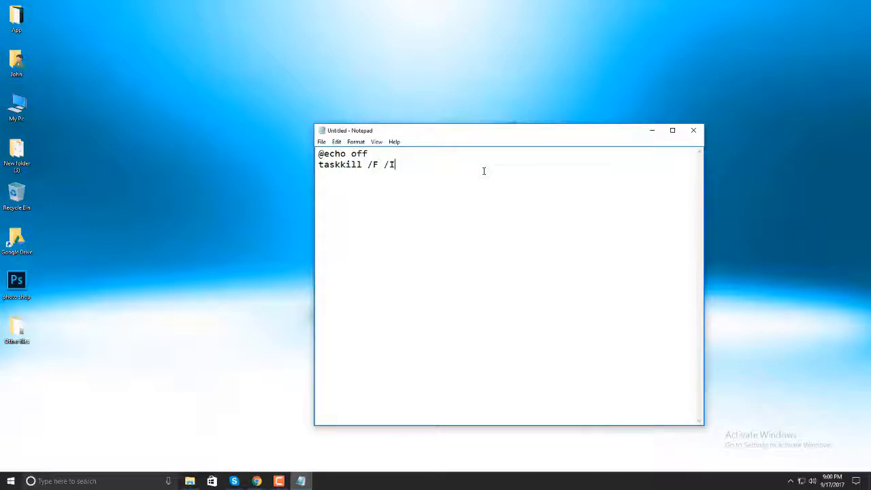
{"action": "type", "text": "M e"}
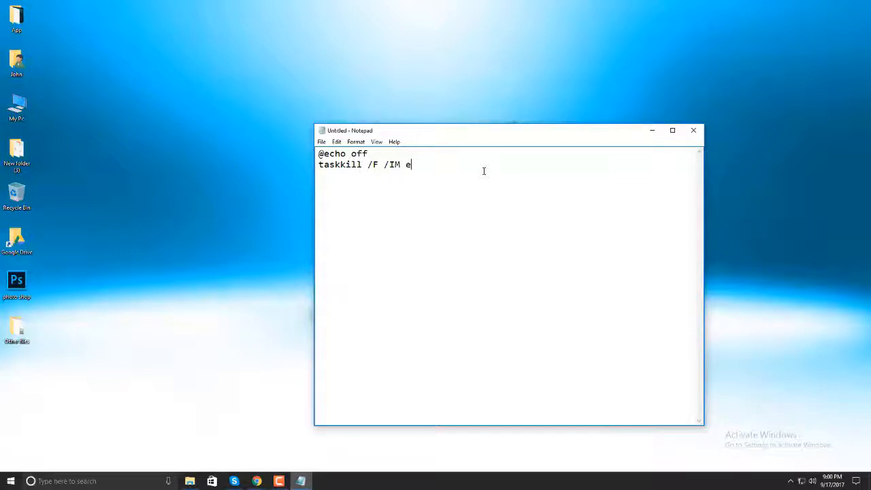
{"action": "type", "text": "xplo"}
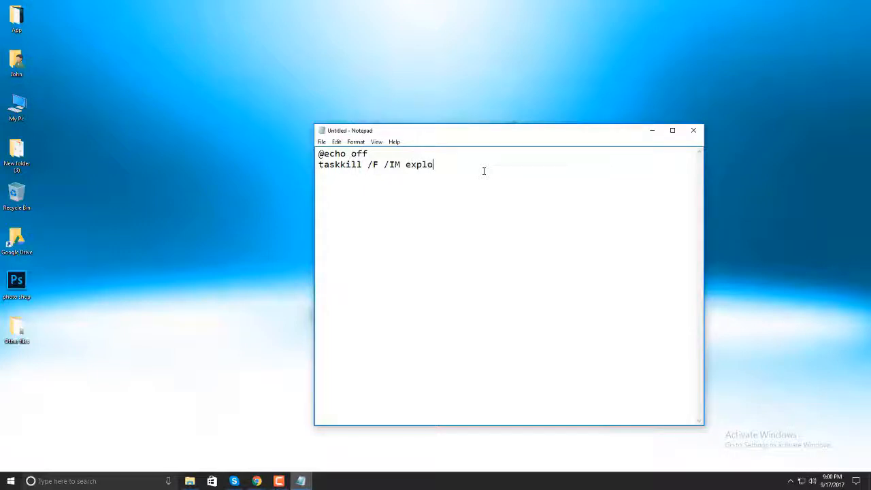
{"action": "type", "text": "rer"}
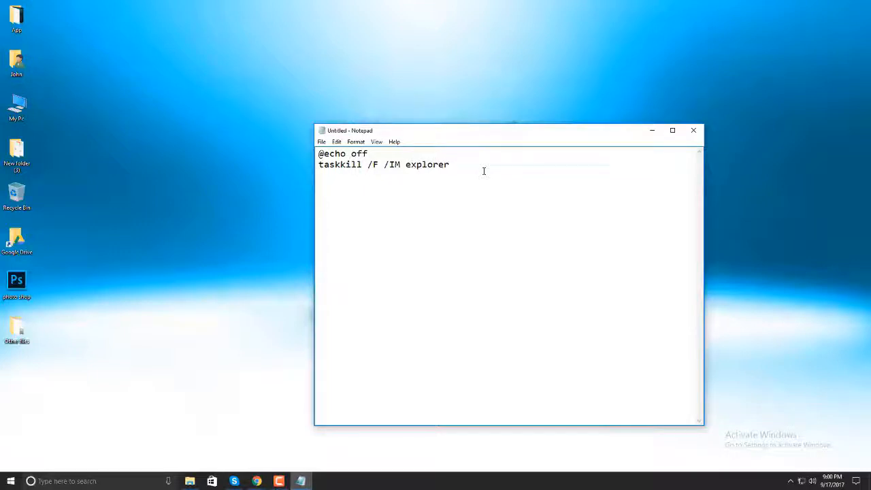
{"action": "type", "text": ".e"}
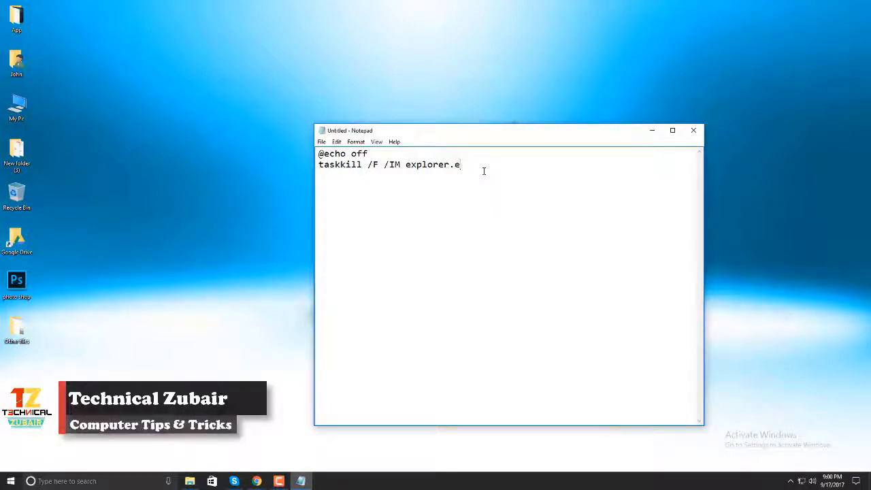
{"action": "type", "text": "xe"}
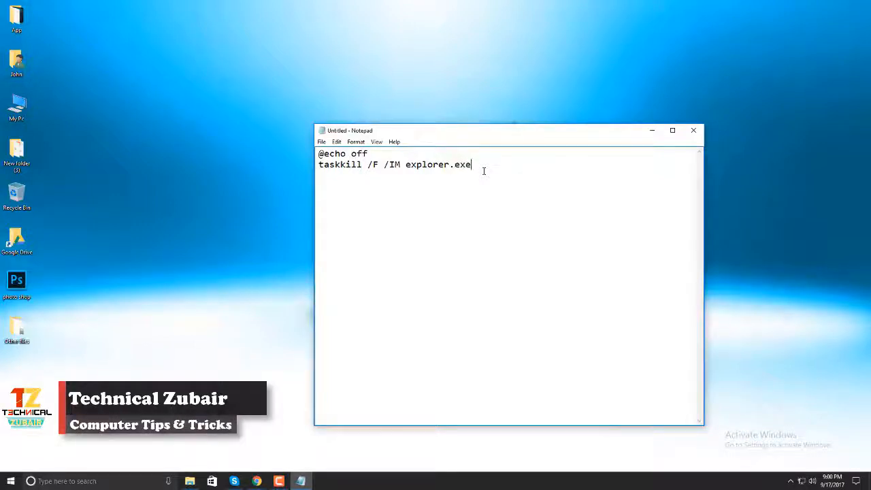
{"action": "key", "text": "enter"}
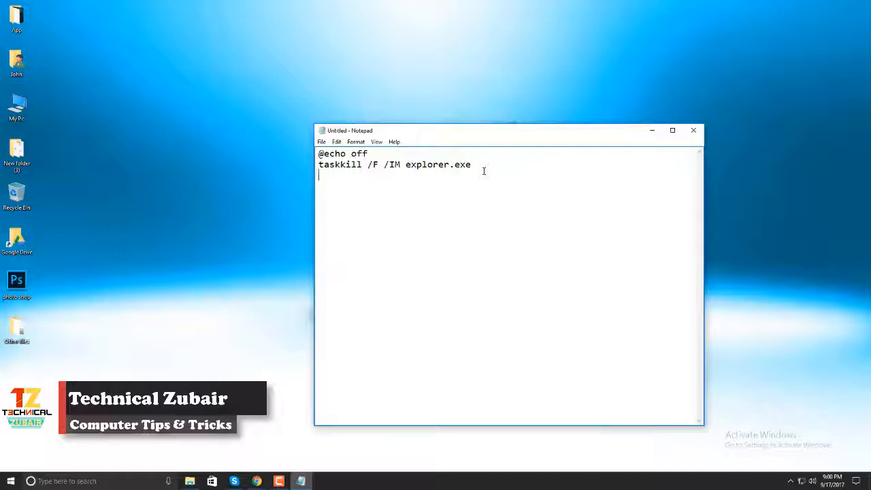
Add the final two lines explorer.exe and exit
{"action": "type", "text": "explorer.ex"}
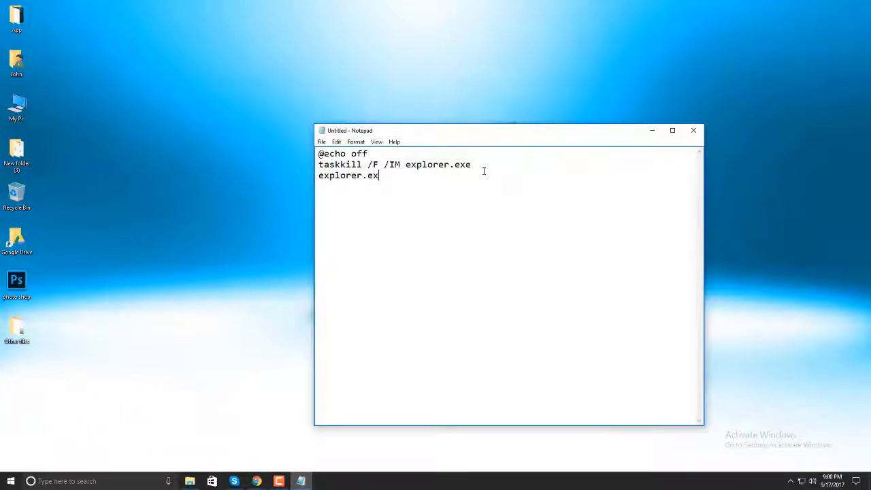
{"action": "key", "text": "enter"}
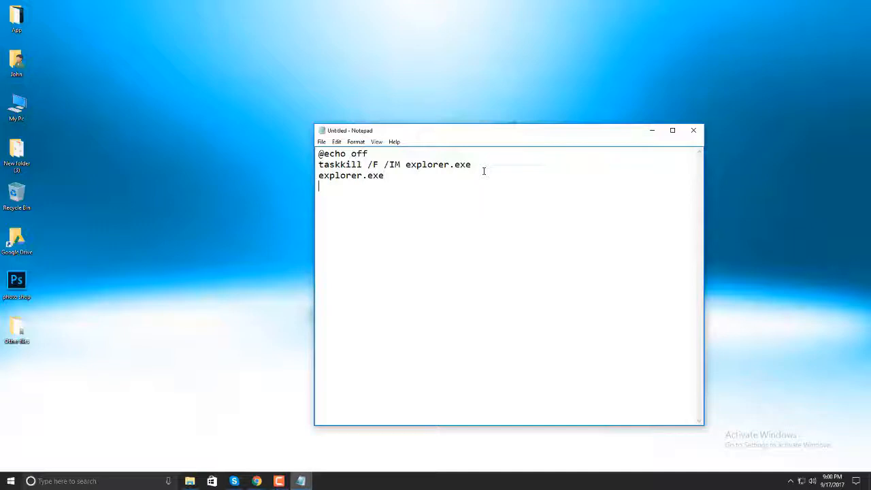
{"action": "type", "text": "exit"}
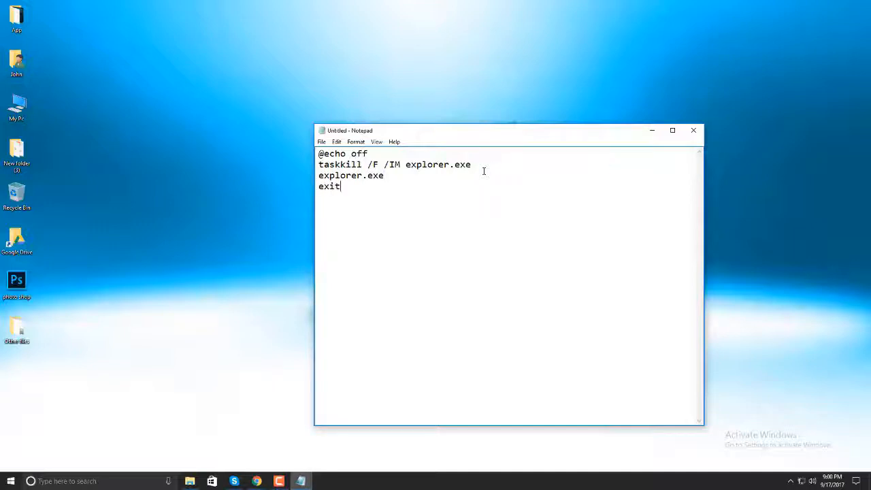
In Save As, choose the Desktop and name the file 'windows activationg'
{"action": "left_click", "coordinate": [322, 142]}
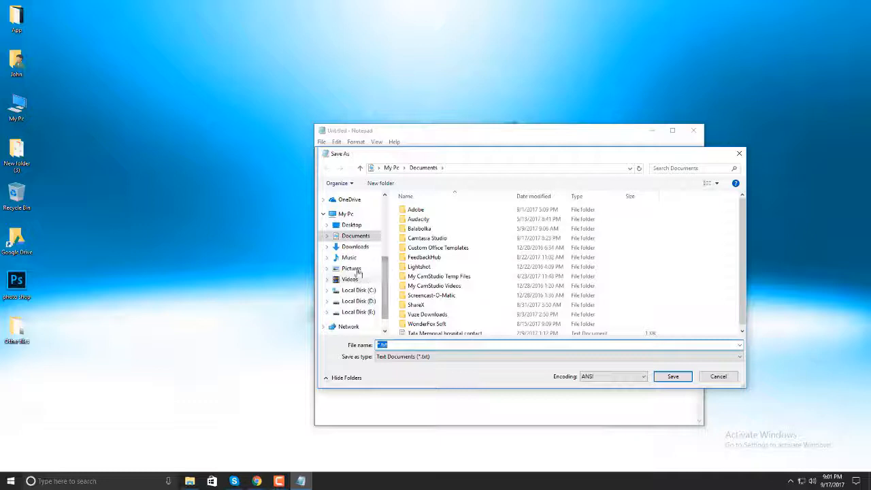
{"action": "left_click", "coordinate": [352, 225]}
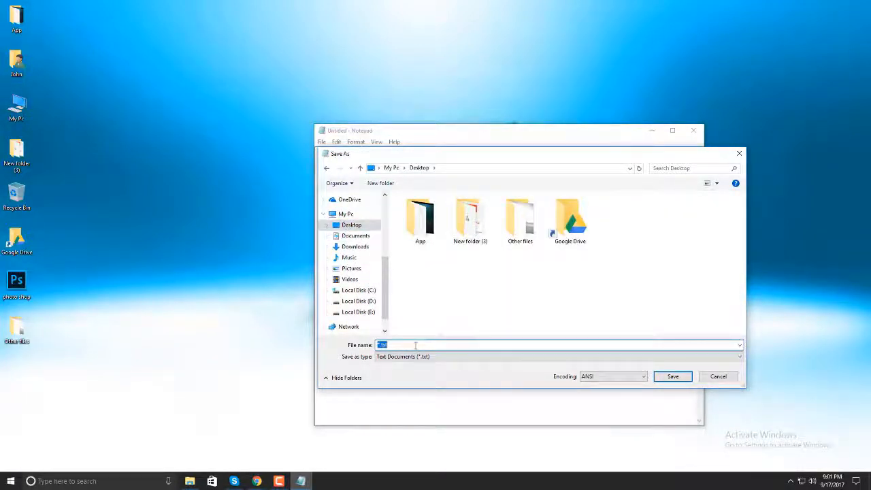
{"action": "type", "text": "windows activa"}
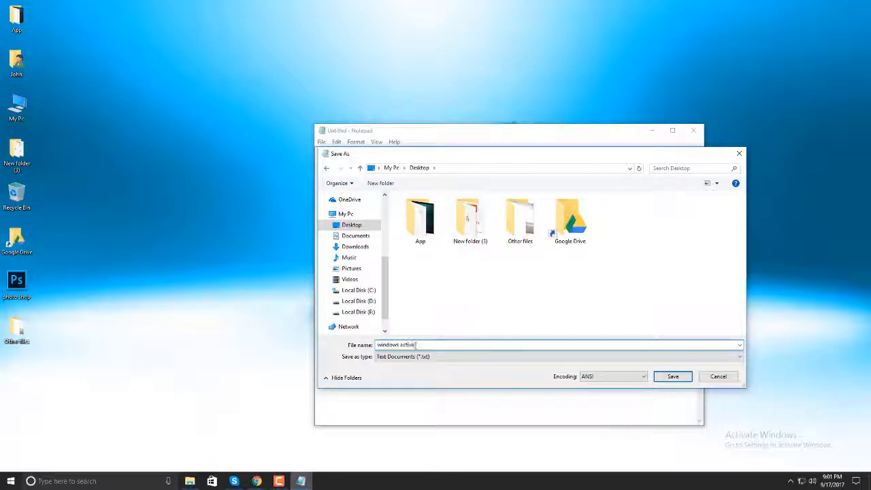
{"action": "type", "text": "tiong.bat"}
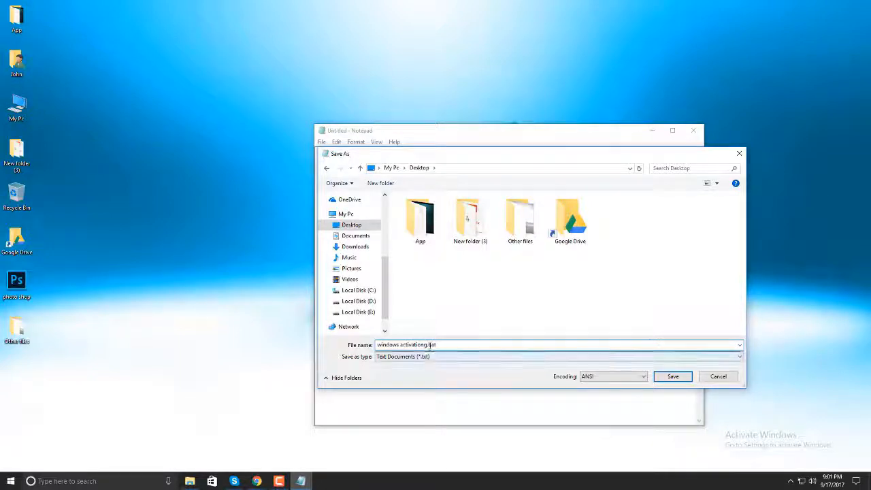
Change the extension to .bat with Save as type All Files and save the script
{"action": "double_click", "coordinate": [430, 344]}
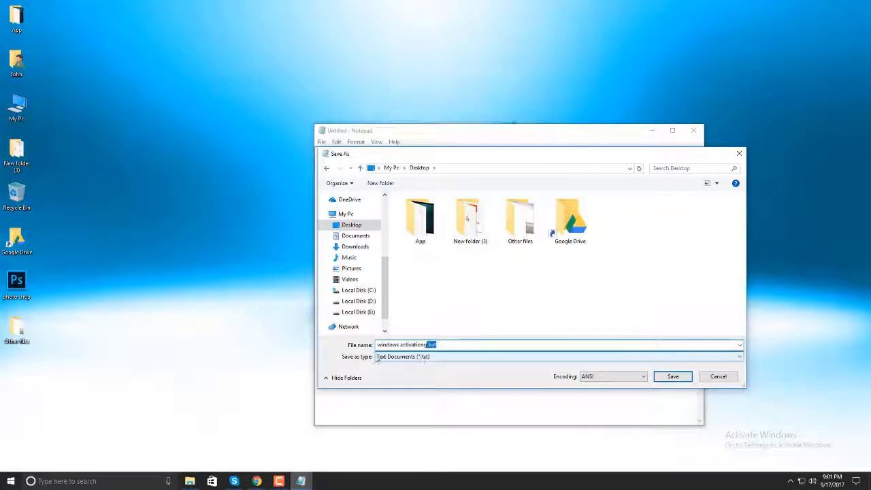
{"action": "left_click", "coordinate": [738, 357]}
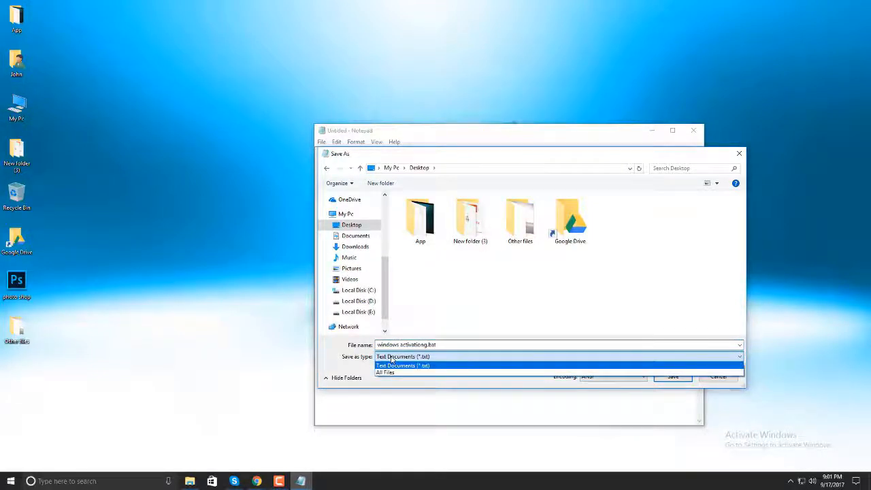
{"action": "left_click", "coordinate": [385, 373]}
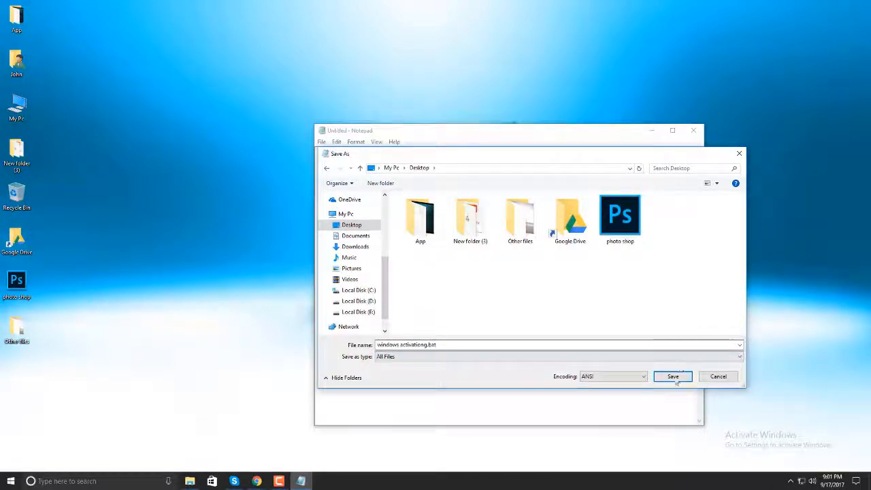
{"action": "left_click", "coordinate": [673, 375]}
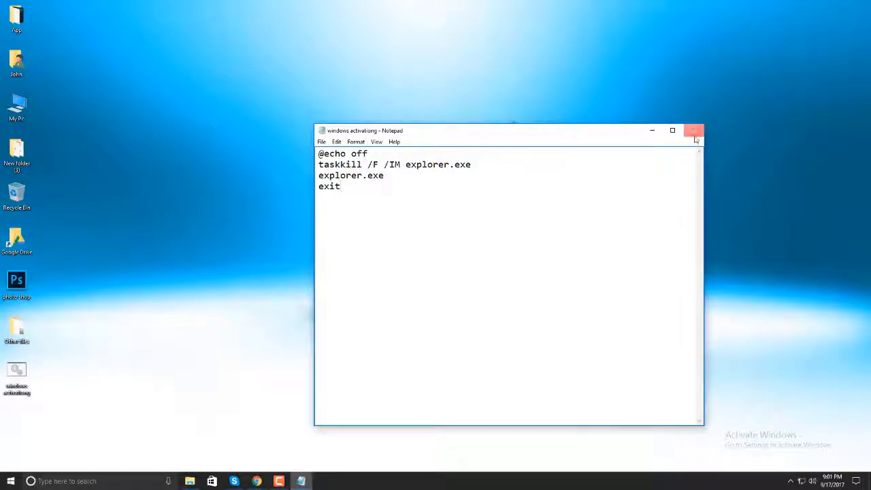
Close Notepad and run the desktop .bat file as administrator, approving the UAC prompt
{"action": "left_click", "coordinate": [694, 131]}
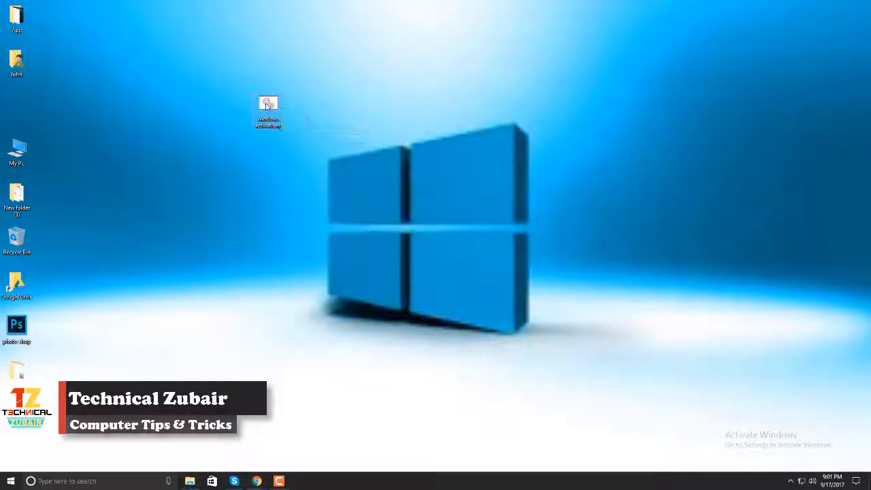
{"action": "right_click", "coordinate": [267, 109]}
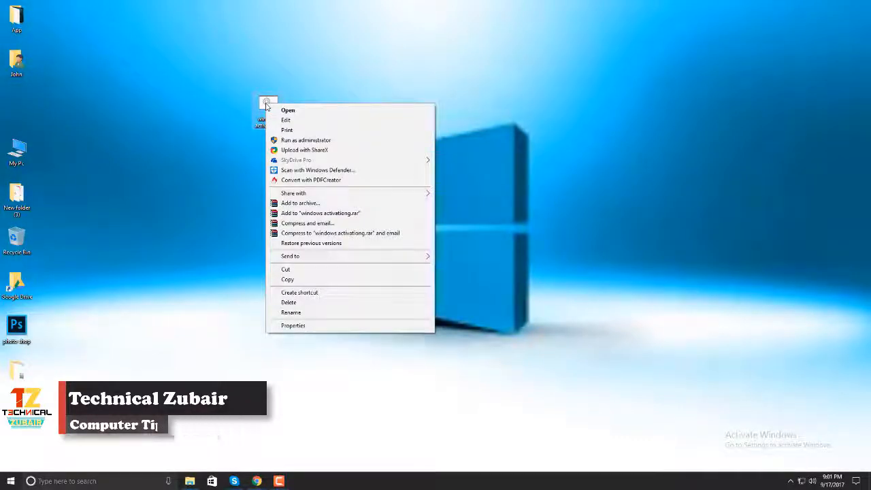
{"action": "left_click", "coordinate": [283, 144]}
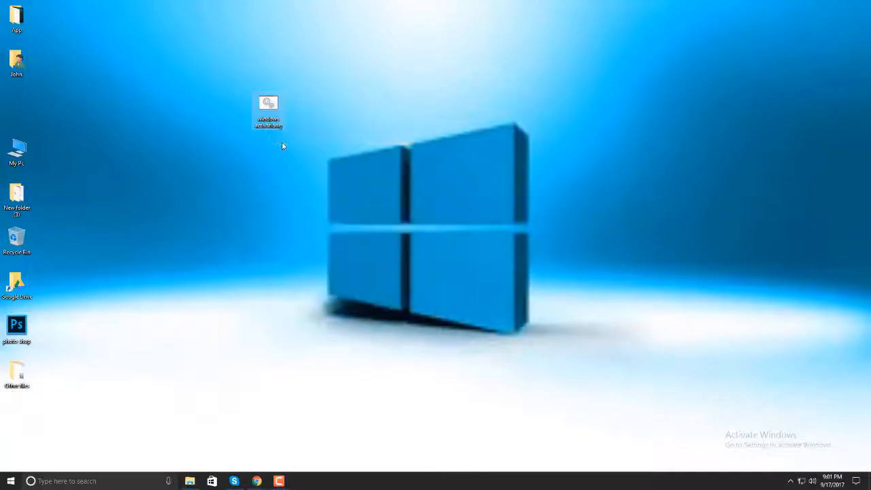
{"action": "double_click", "coordinate": [267, 102]}
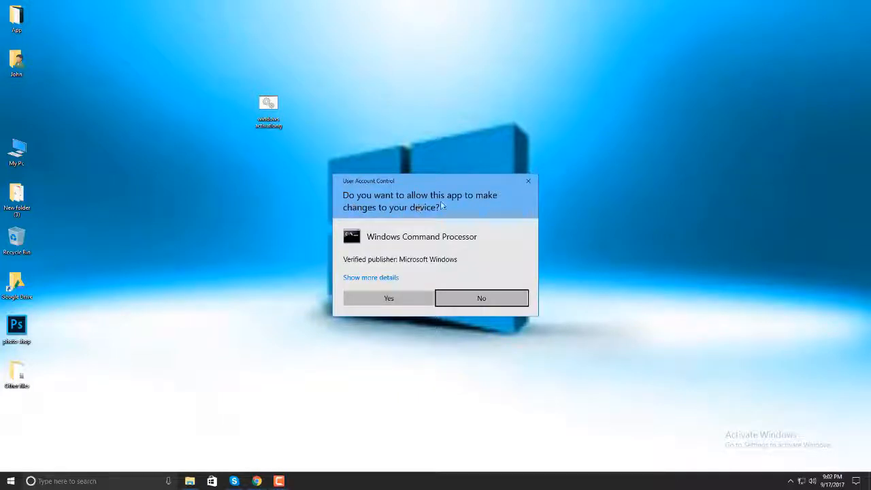
{"action": "mouse_move", "coordinate": [487, 203]}
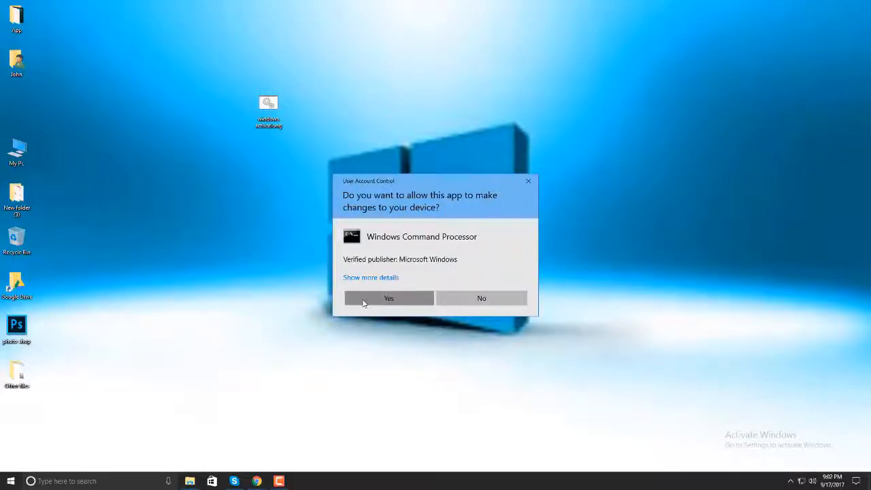
{"action": "left_click", "coordinate": [389, 298]}
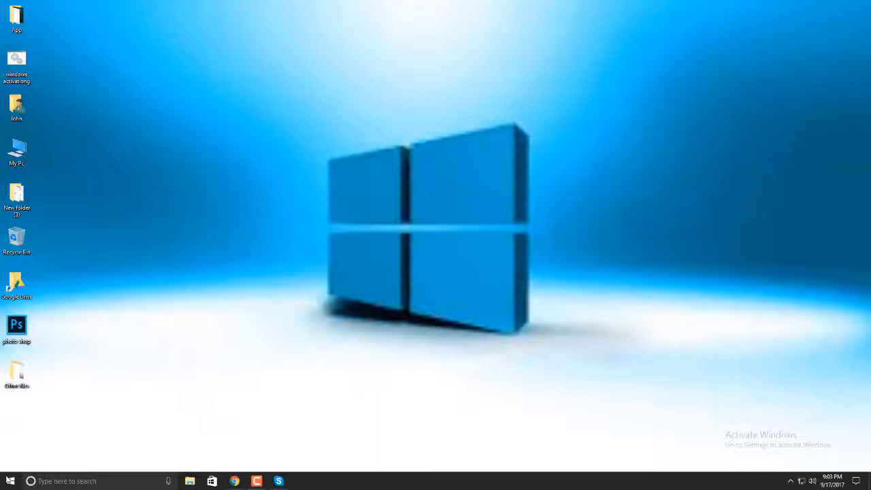
Show the power options from the Start menu
{"action": "left_click", "coordinate": [10, 481]}
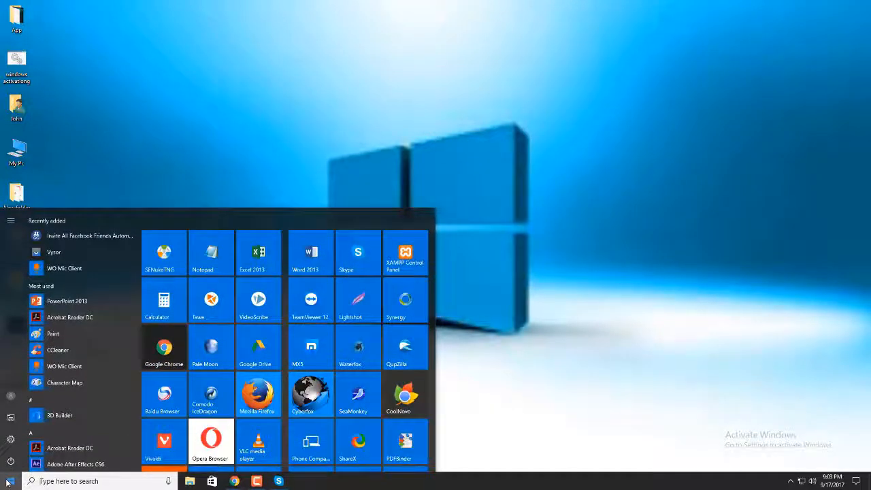
{"action": "left_click", "coordinate": [11, 460]}
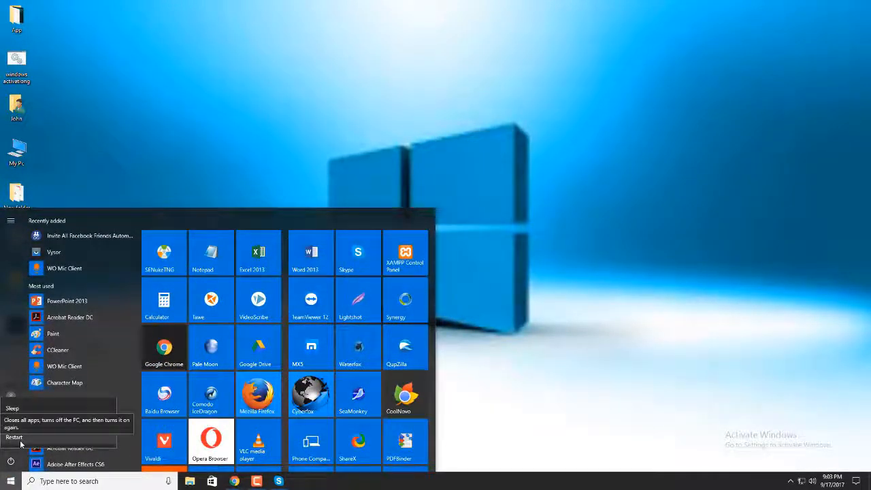